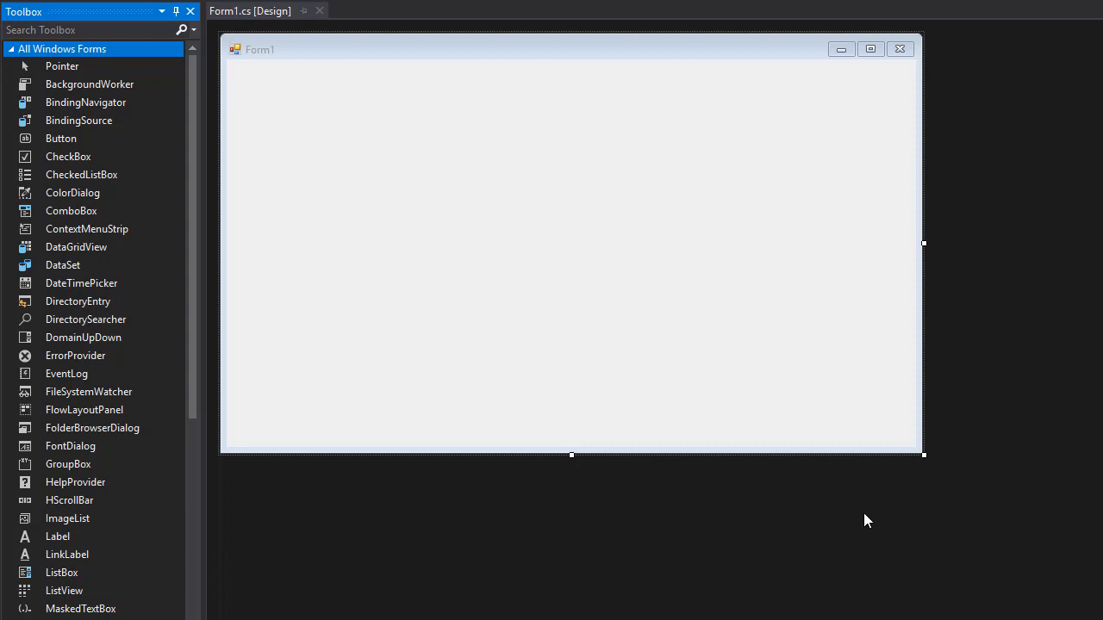
{"action": "mouse_move", "coordinate": [857, 521]}
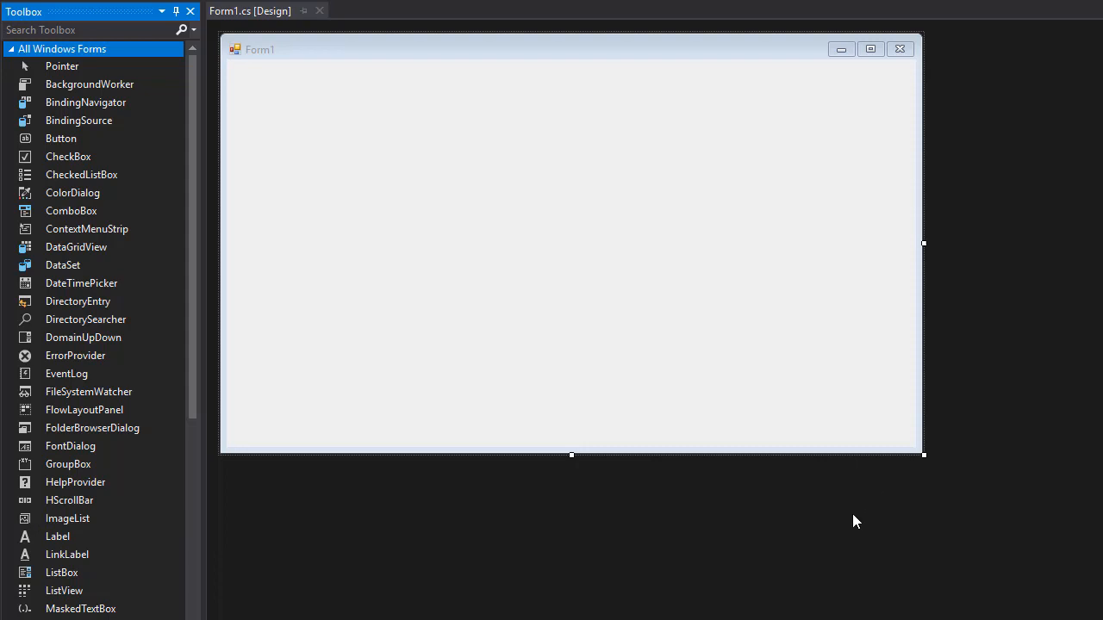
{"action": "mouse_move", "coordinate": [852, 521]}
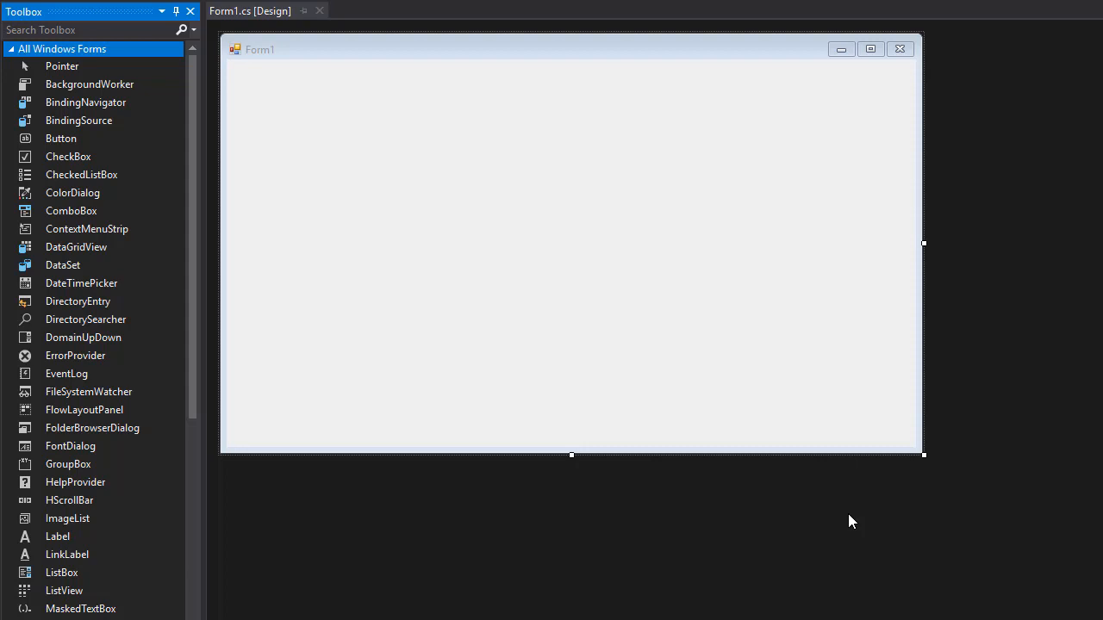
Place a DataGridView on Form1 and stretch it across the form's top half
{"action": "scroll", "scroll_direction": "down", "scroll_amount": 3}
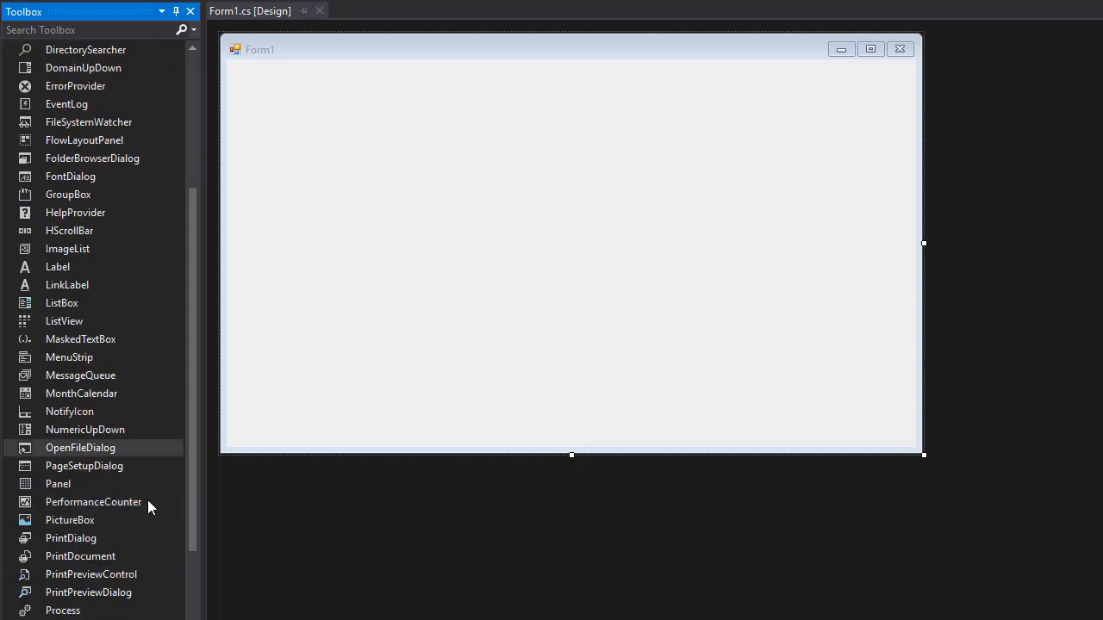
{"action": "scroll", "scroll_direction": "down", "scroll_amount": 3}
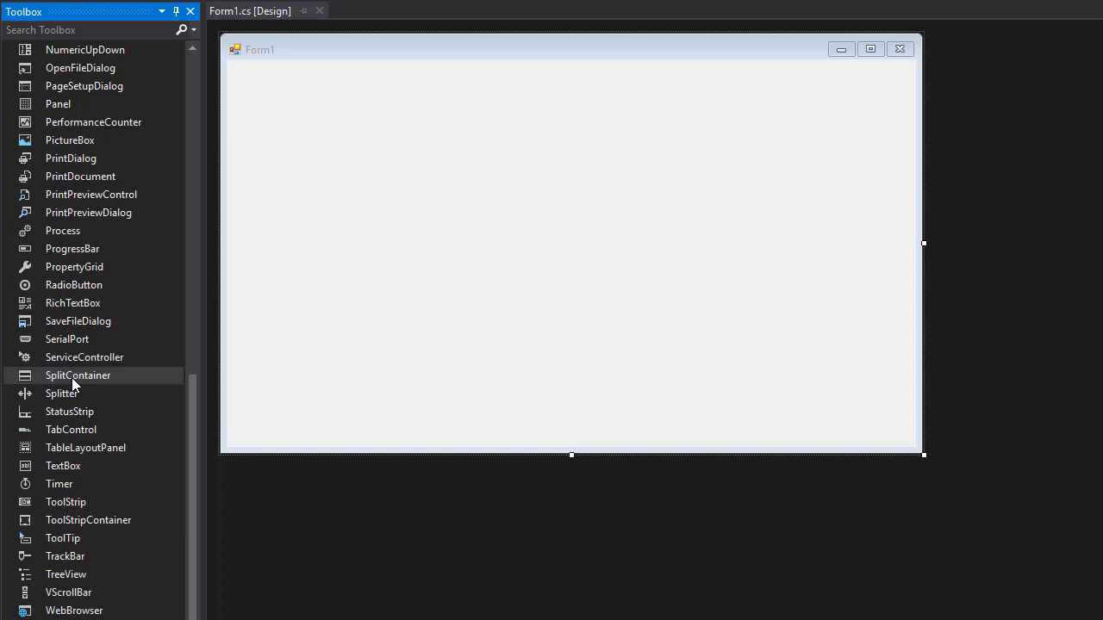
{"action": "mouse_move", "coordinate": [78, 320]}
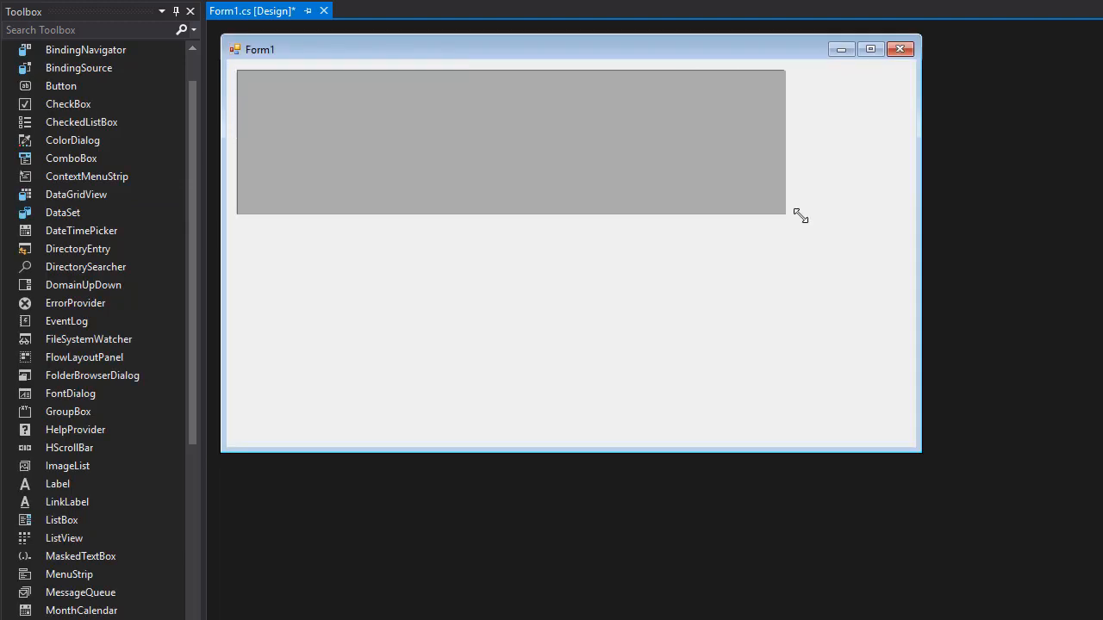
{"action": "left_click_drag", "start_coordinate": [785, 214], "coordinate": [902, 276]}
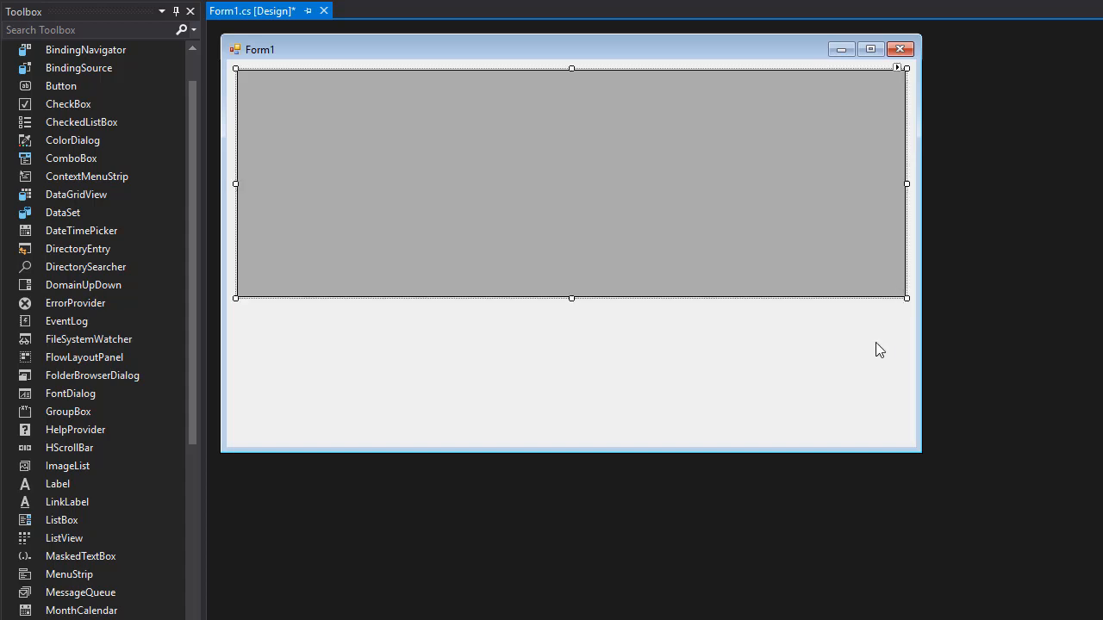
{"action": "left_click", "coordinate": [770, 397]}
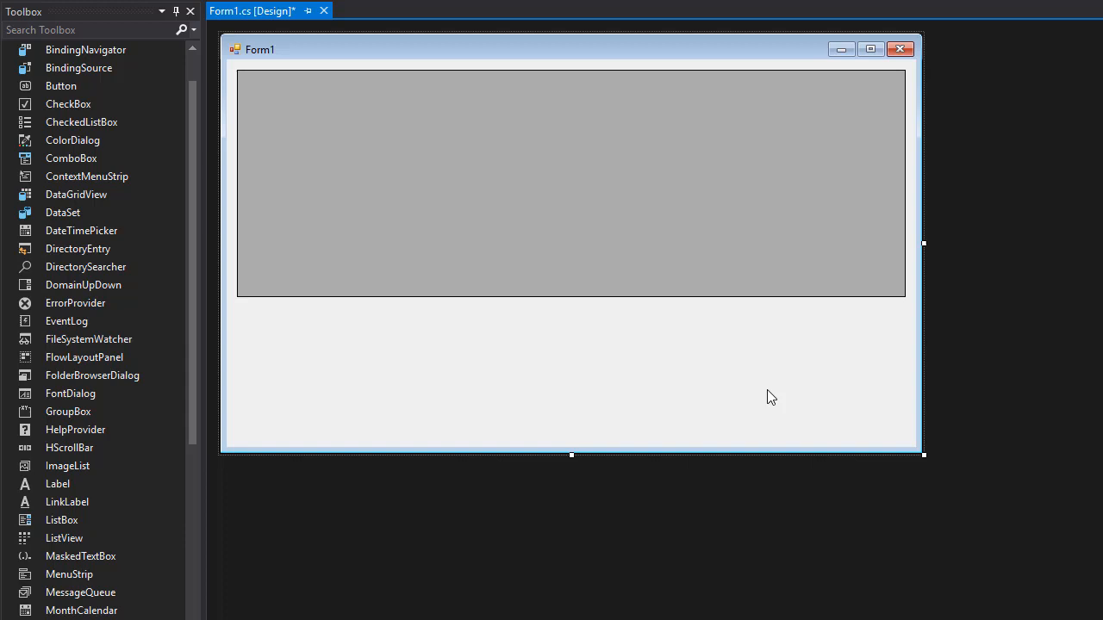
{"action": "mouse_move", "coordinate": [249, 263]}
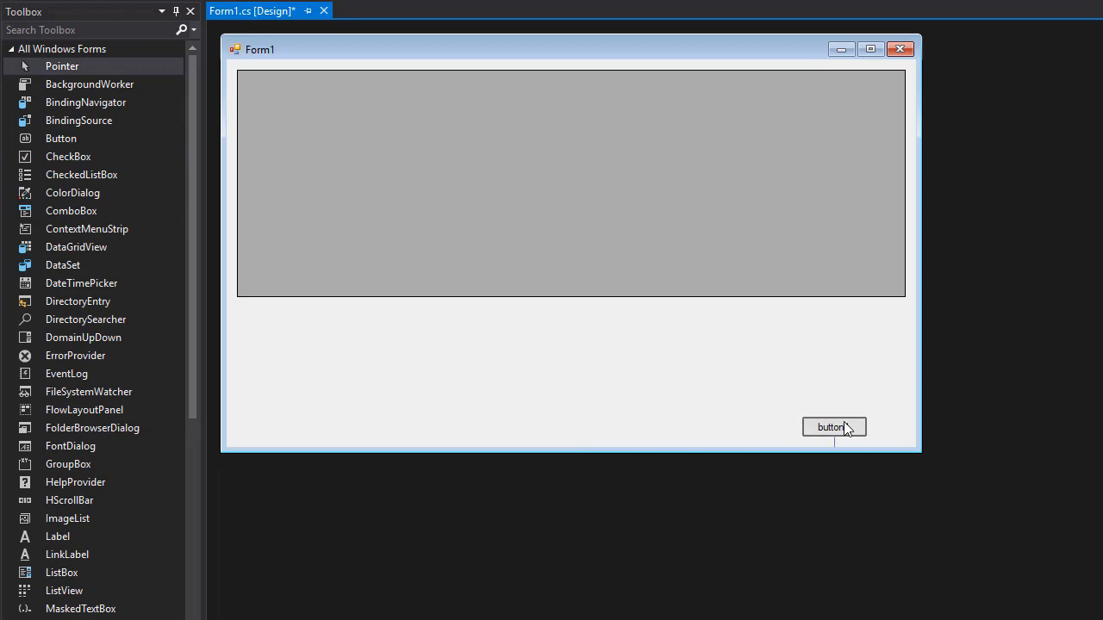
Widen button1 leftward to align with the grid's right edge
{"action": "left_click", "coordinate": [830, 427]}
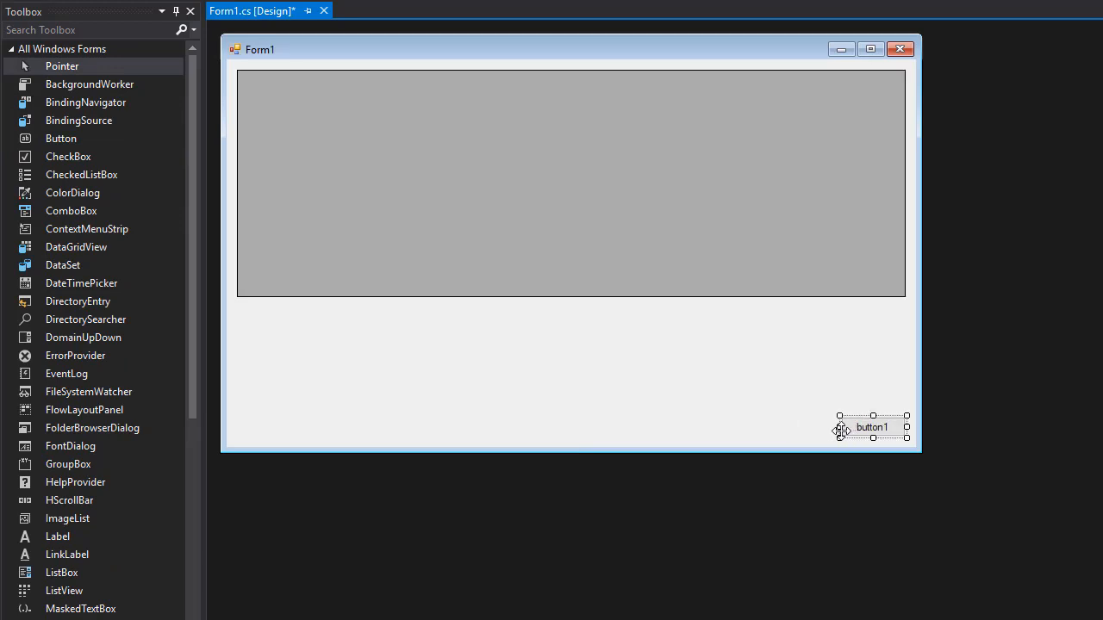
{"action": "left_click_drag", "start_coordinate": [872, 427], "coordinate": [829, 427]}
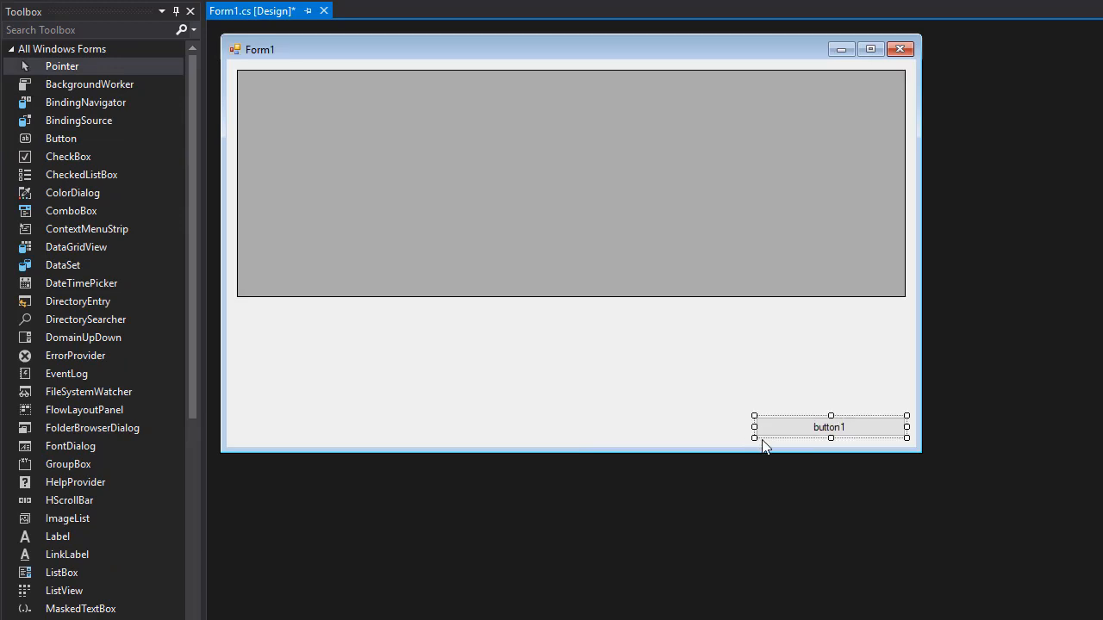
{"action": "left_click", "coordinate": [612, 381]}
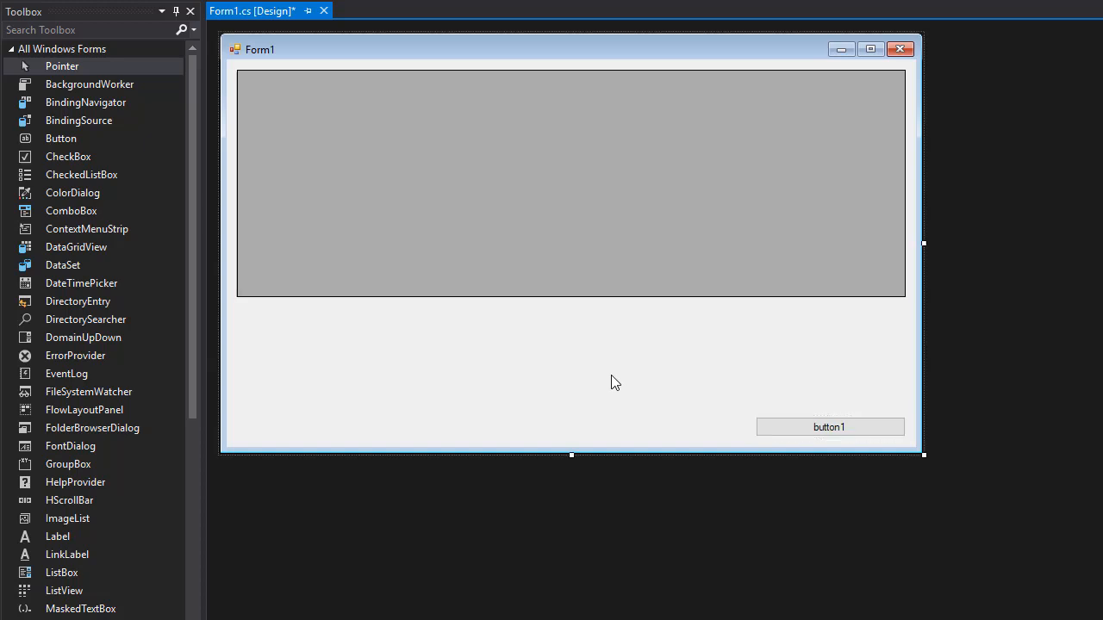
{"action": "mouse_move", "coordinate": [820, 432]}
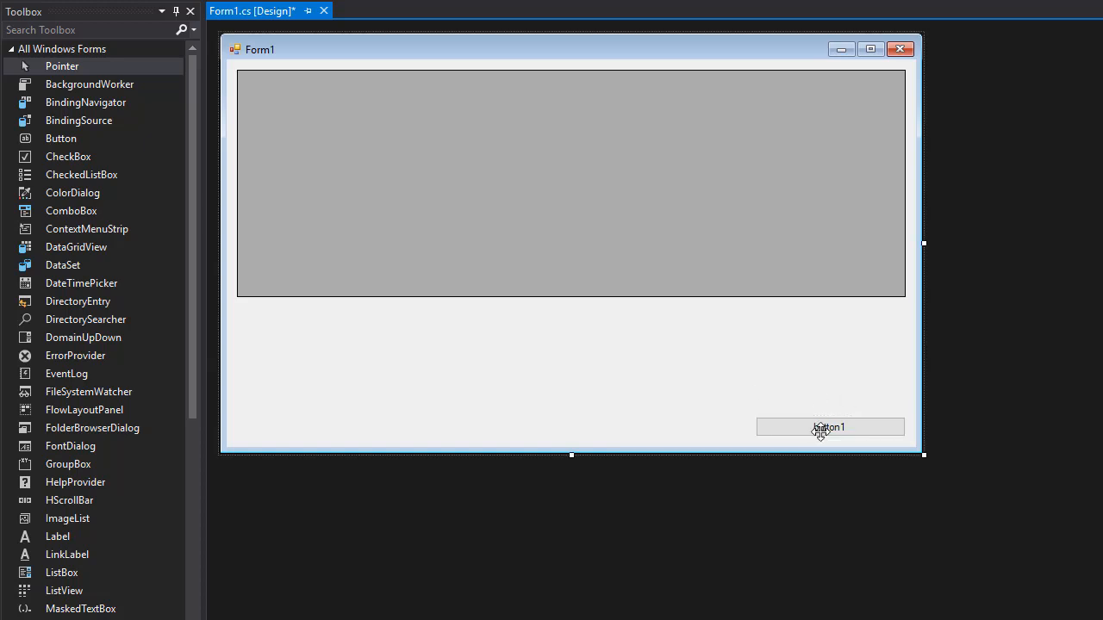
{"action": "mouse_move", "coordinate": [566, 346]}
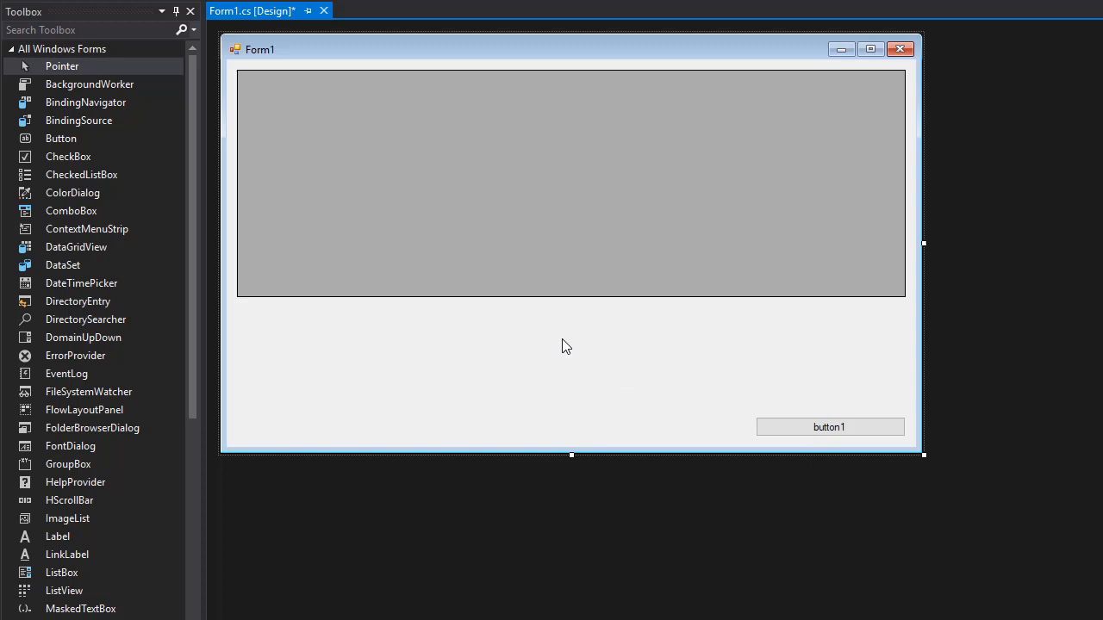
{"action": "mouse_move", "coordinate": [834, 336]}
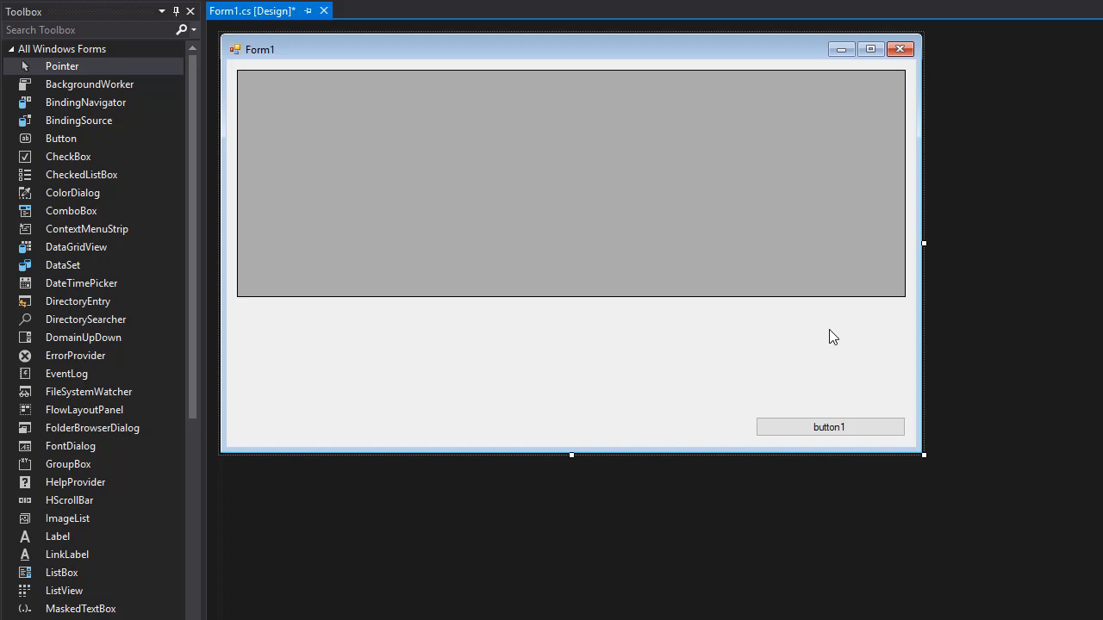
{"action": "mouse_move", "coordinate": [402, 166]}
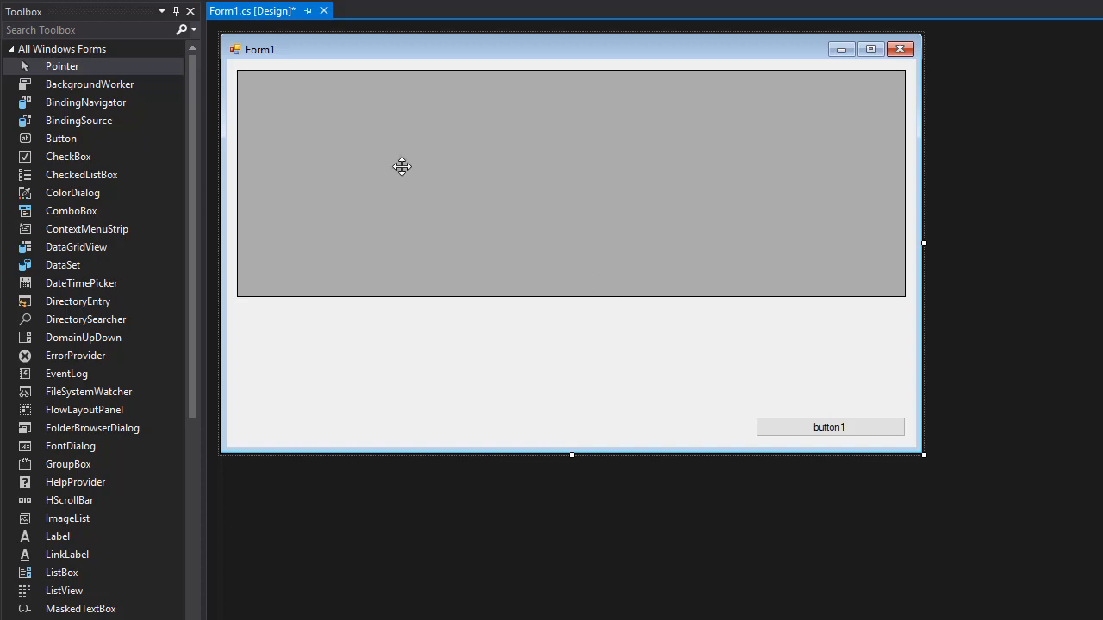
{"action": "mouse_move", "coordinate": [797, 415]}
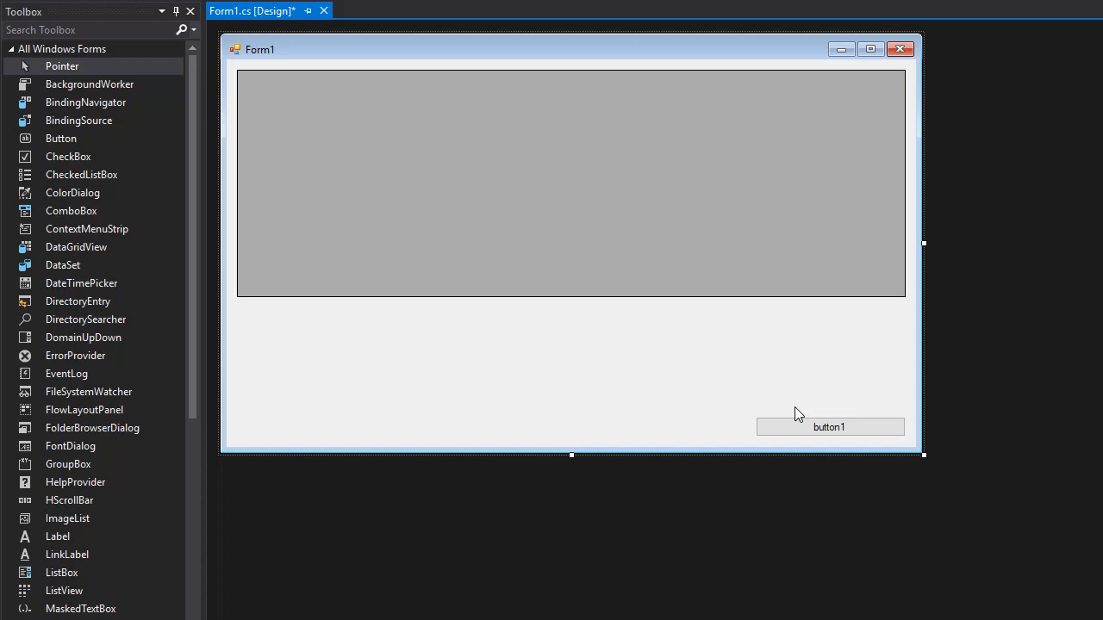
{"action": "mouse_move", "coordinate": [621, 271]}
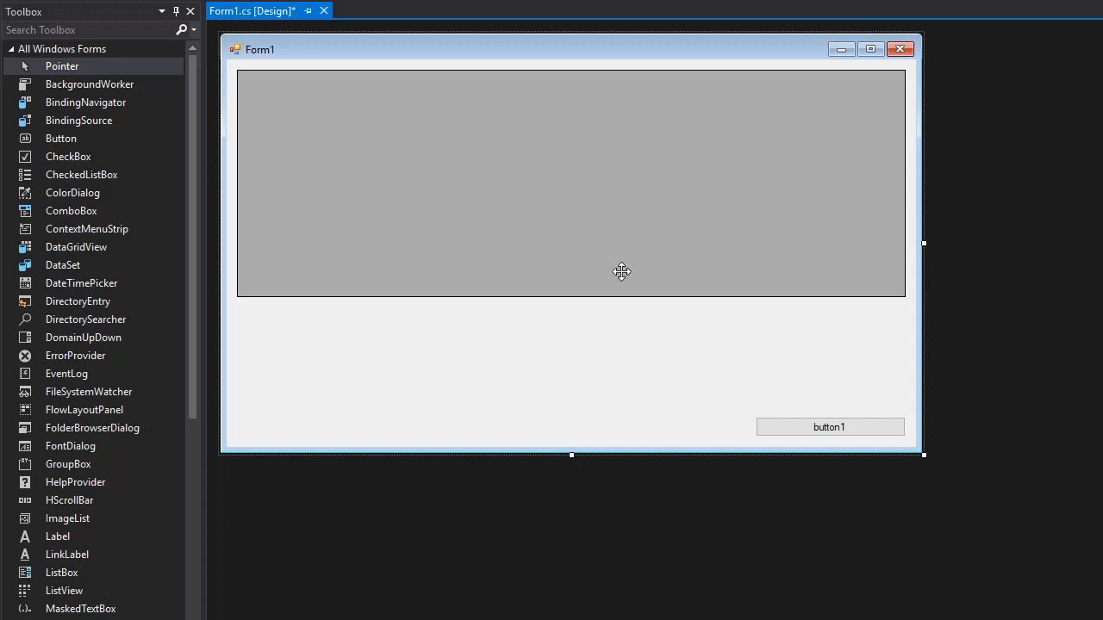
{"action": "mouse_move", "coordinate": [621, 271]}
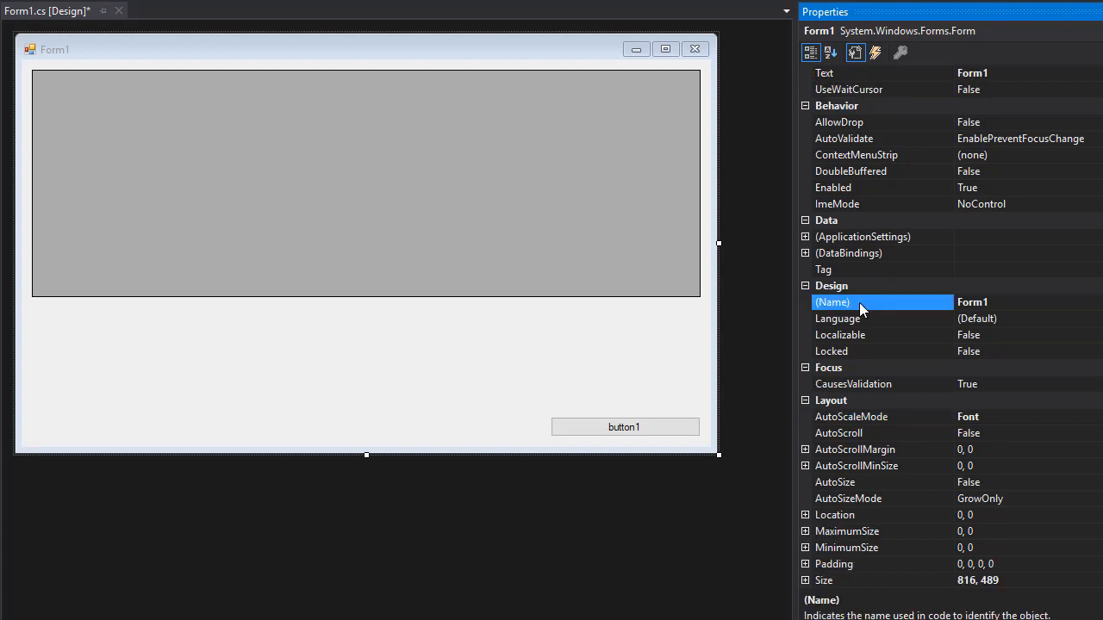
Set the form's (Name) to frmDatabase and its Text to 'Book Database'
{"action": "type", "text": "frmDatabase"}
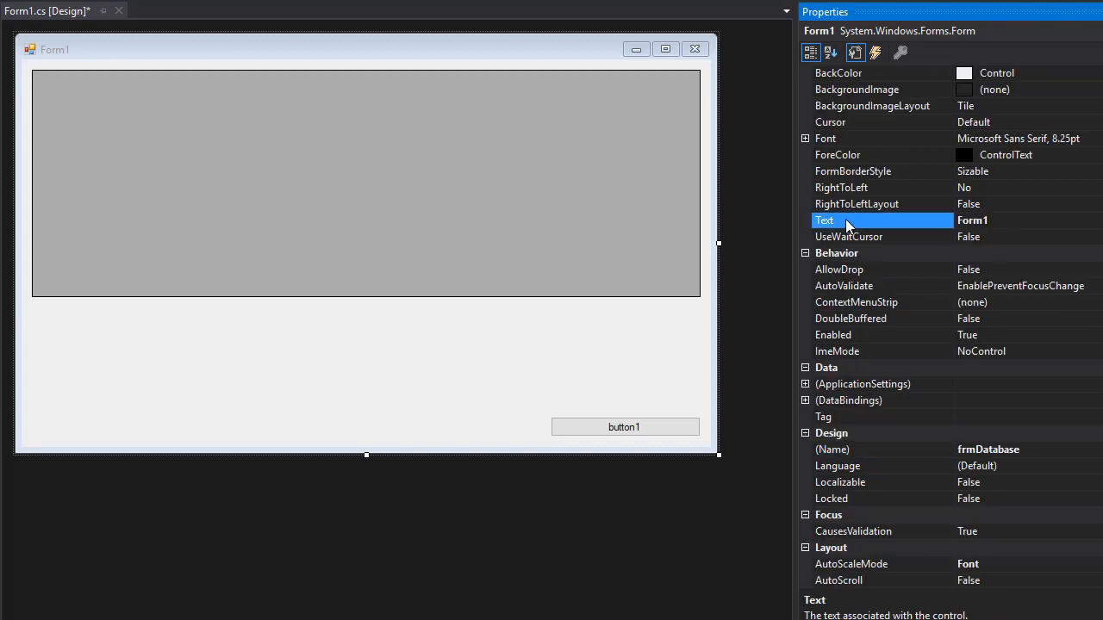
{"action": "type", "text": "Book Database"}
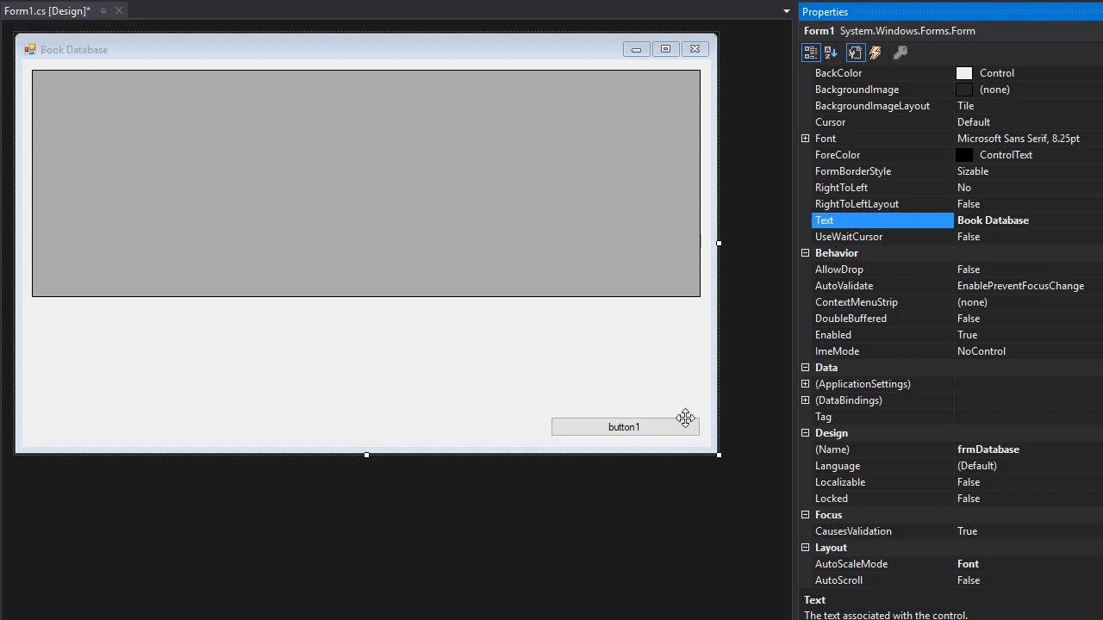
{"action": "left_click", "coordinate": [366, 183]}
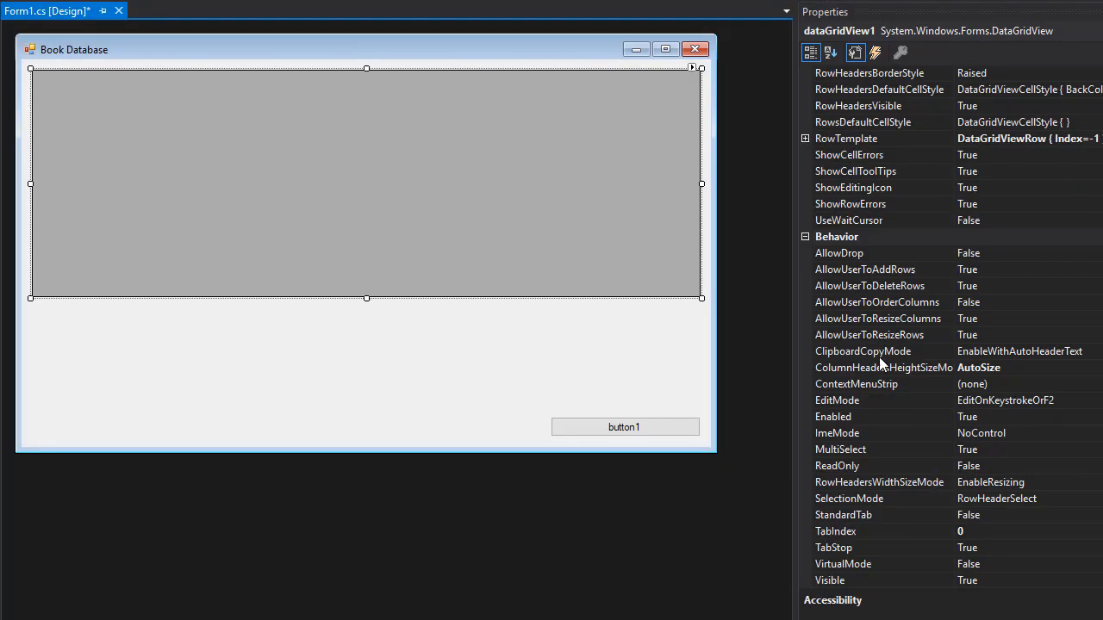
Scroll the data grid's Properties to Design and edit its (Name)
{"action": "scroll", "scroll_direction": "down", "scroll_amount": 3}
{"action": "type", "text": "grdB"}
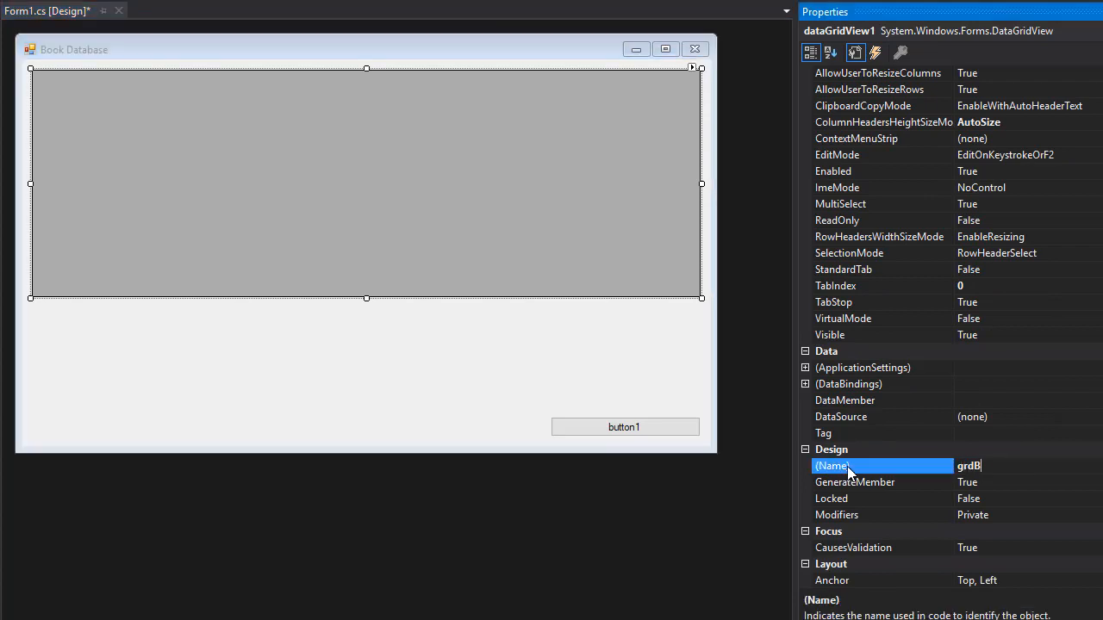
{"action": "left_click", "coordinate": [625, 427]}
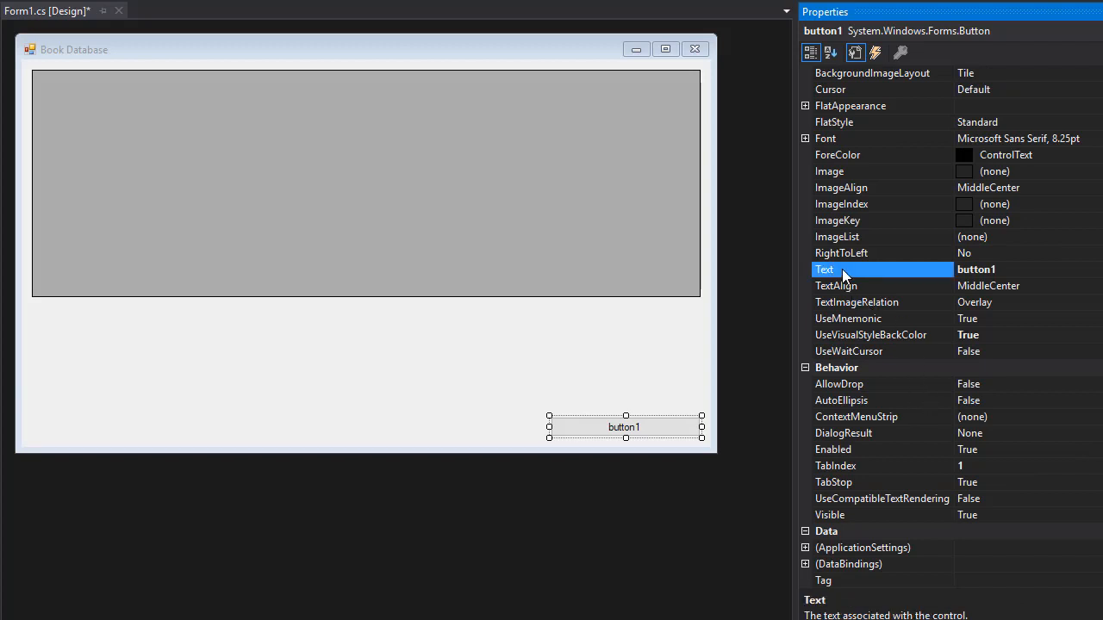
Set button1's Text property to 'Show All Records'
{"action": "type", "text": "Show All Records"}
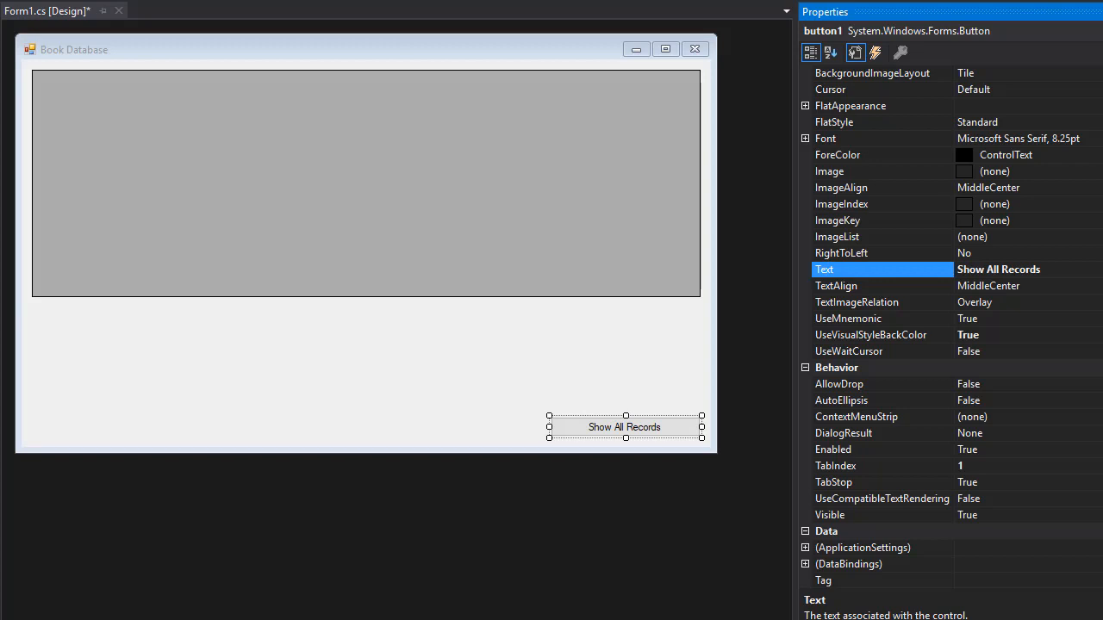
{"action": "left_click", "coordinate": [418, 377]}
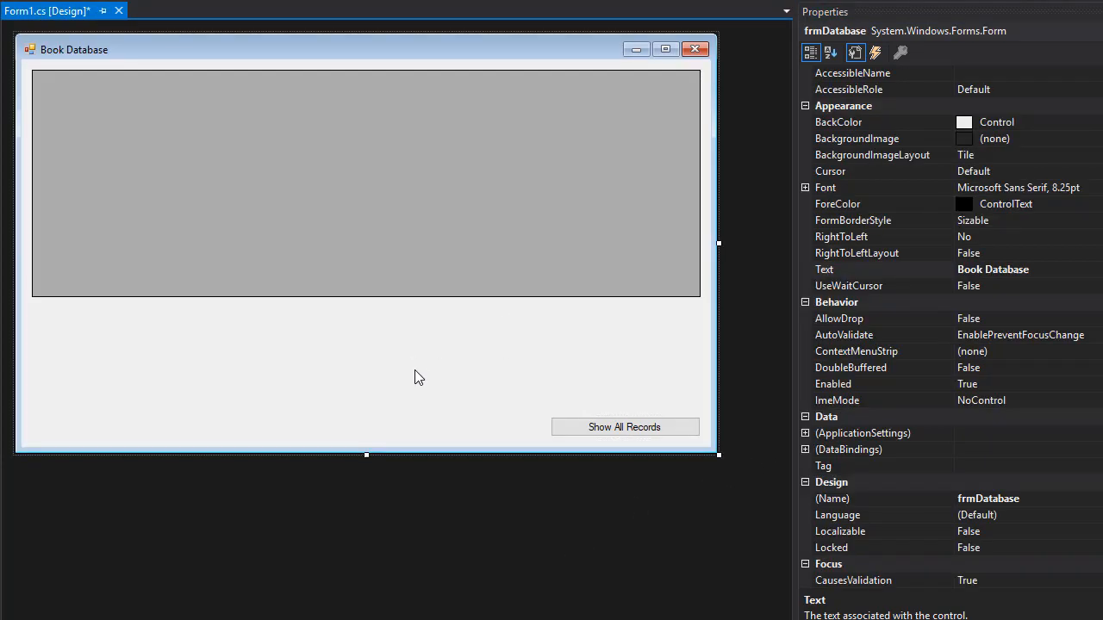